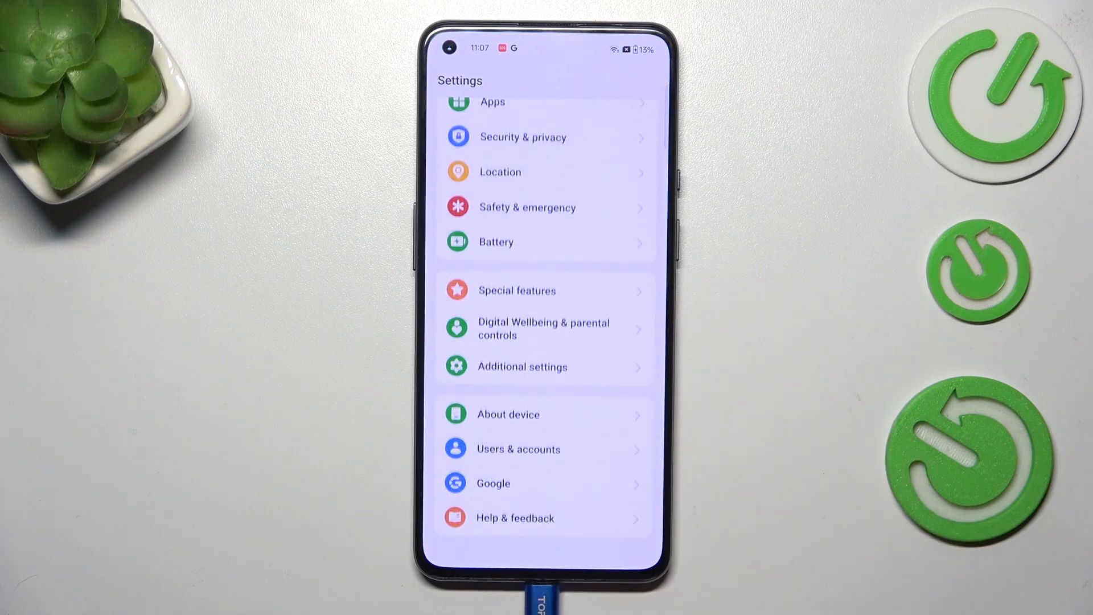
Step: Navigate through Additional settings to Back up and reset to reach the Reset phone options
{"action": "left_click", "coordinate": [521, 365]}
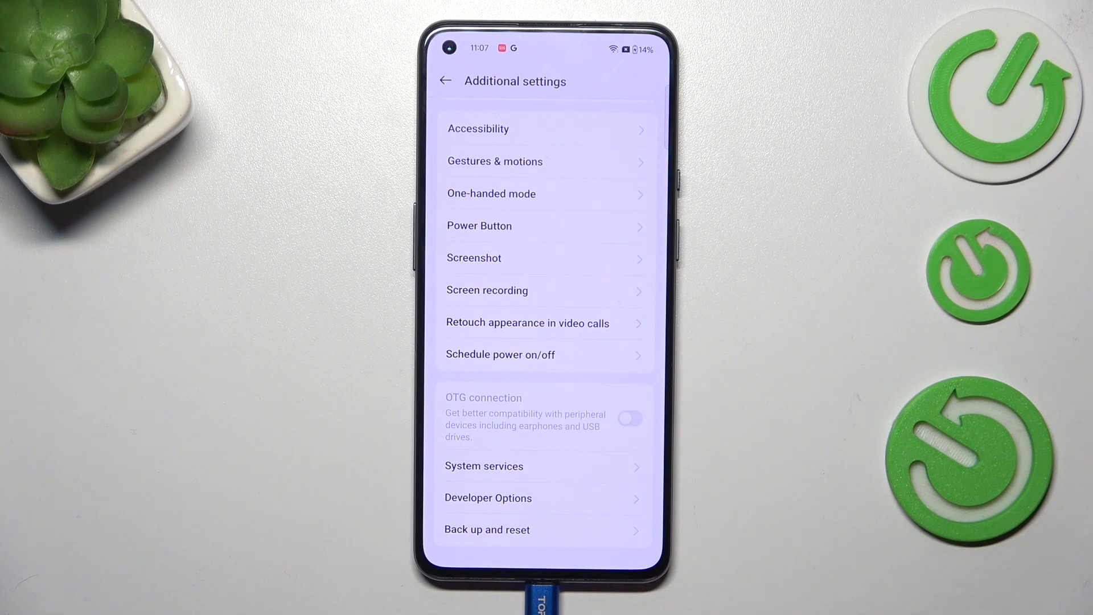
{"action": "left_click", "coordinate": [486, 530]}
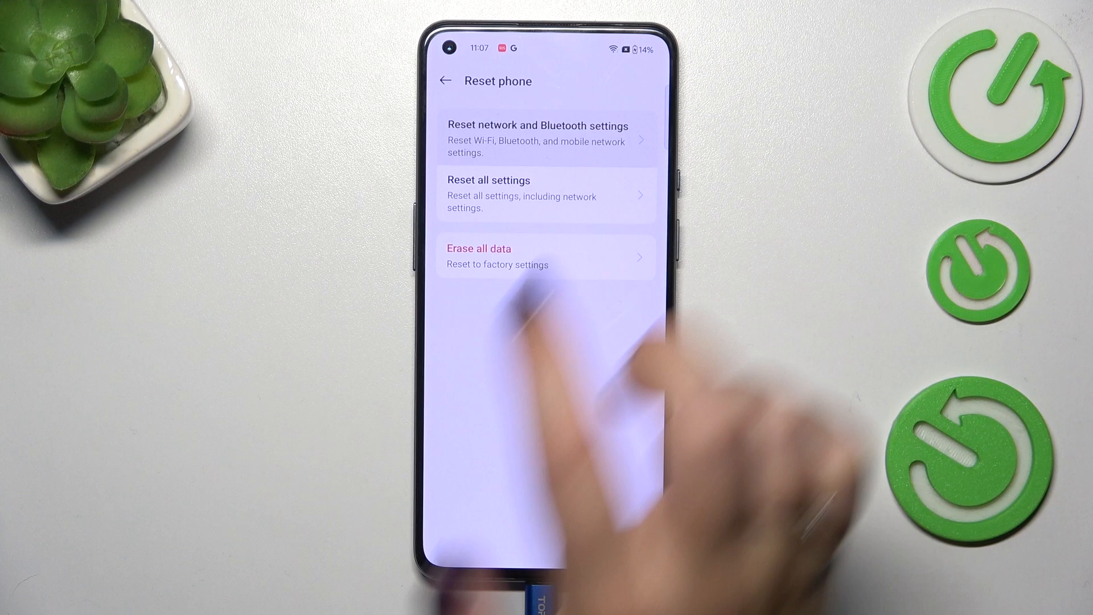
Step: Start the reset of Wi-Fi, Bluetooth and mobile network settings from the Reset phone list
{"action": "left_click", "coordinate": [478, 248]}
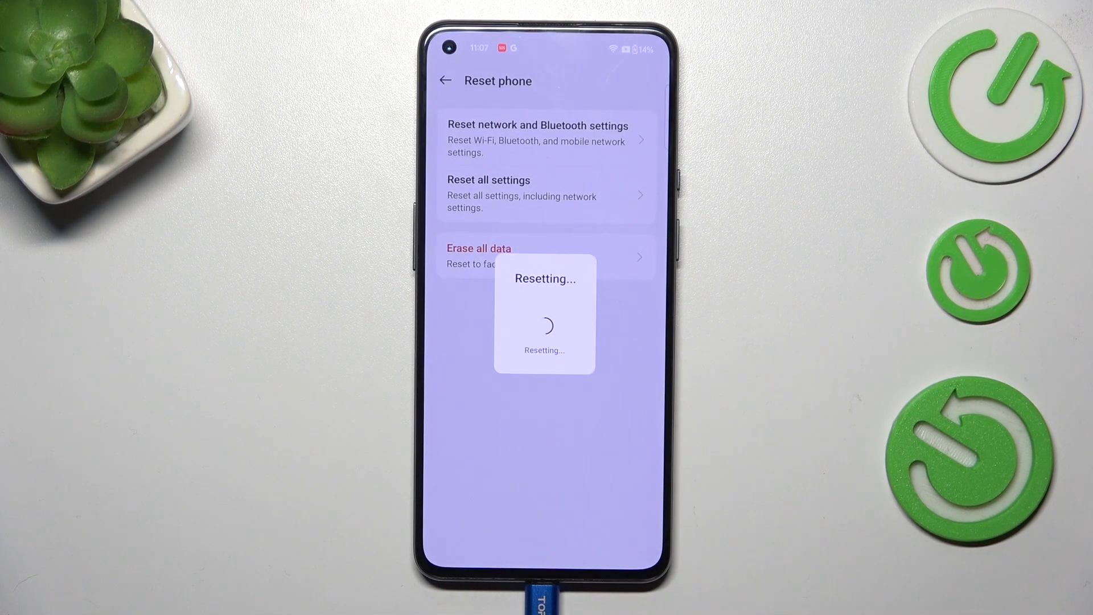